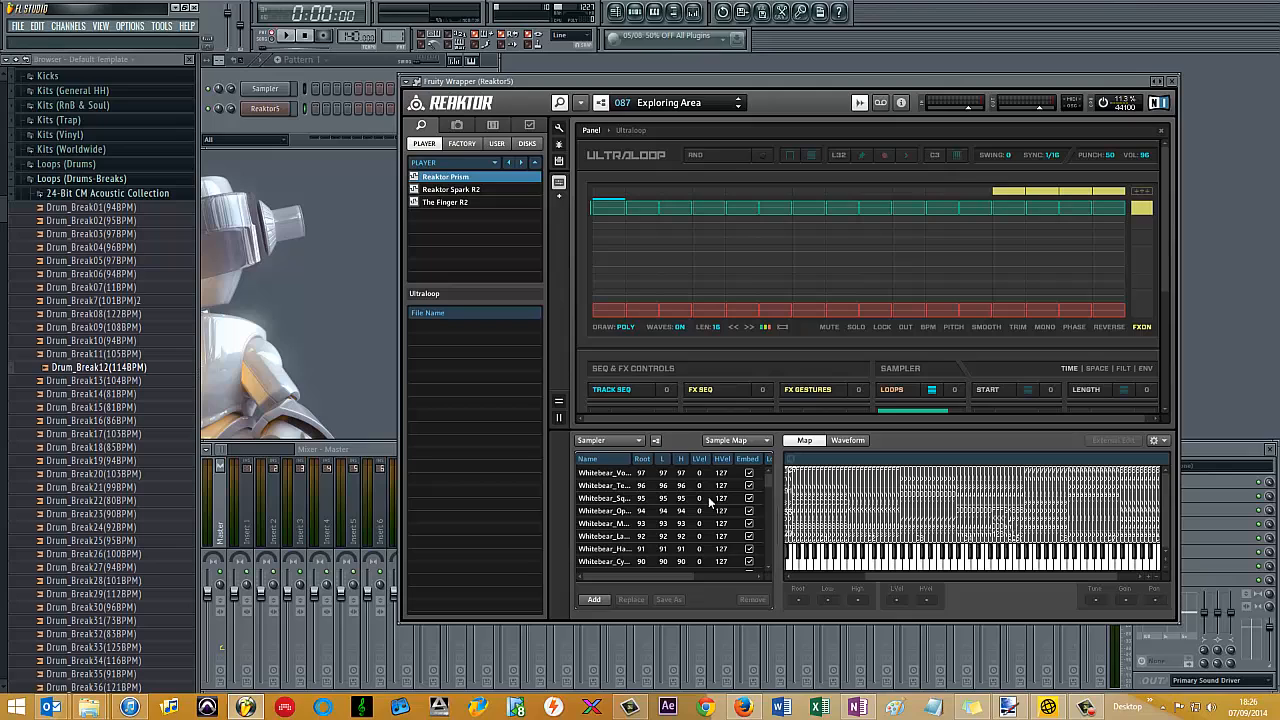
mouse_move(785, 488)
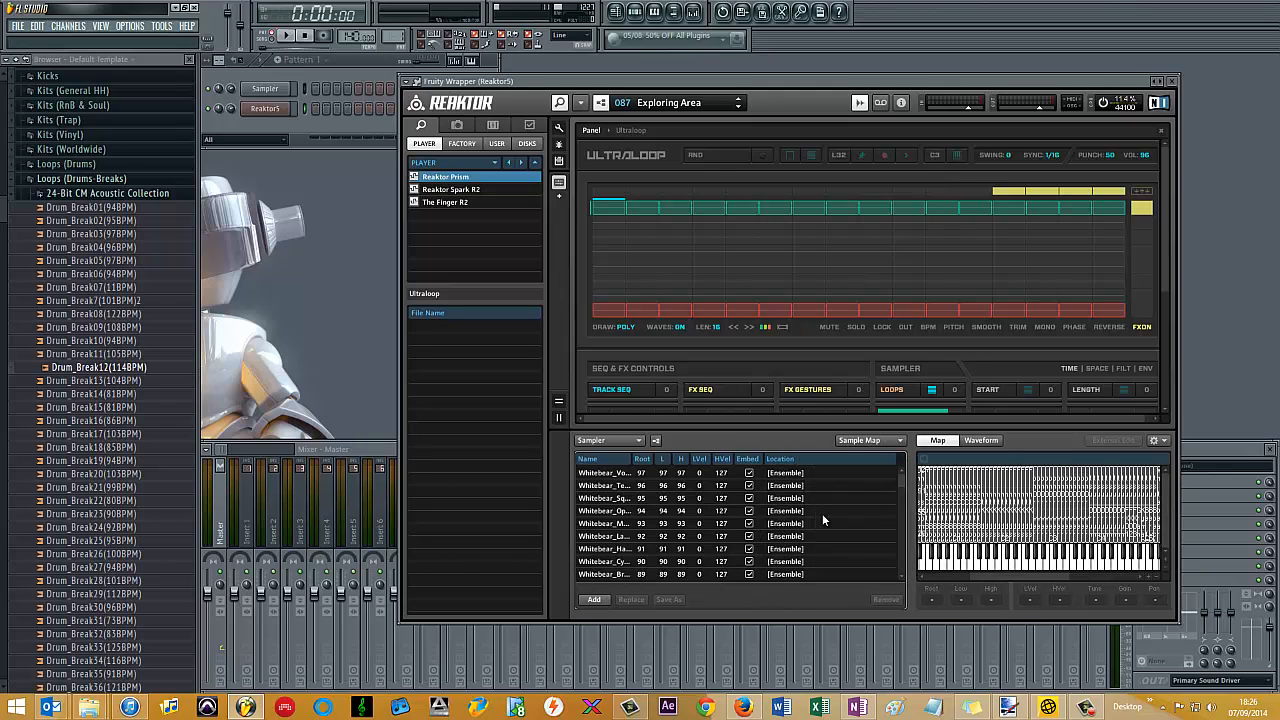
Select all 128 factory samples in the Sample Map, remove them, and confirm
left_click(640, 511)
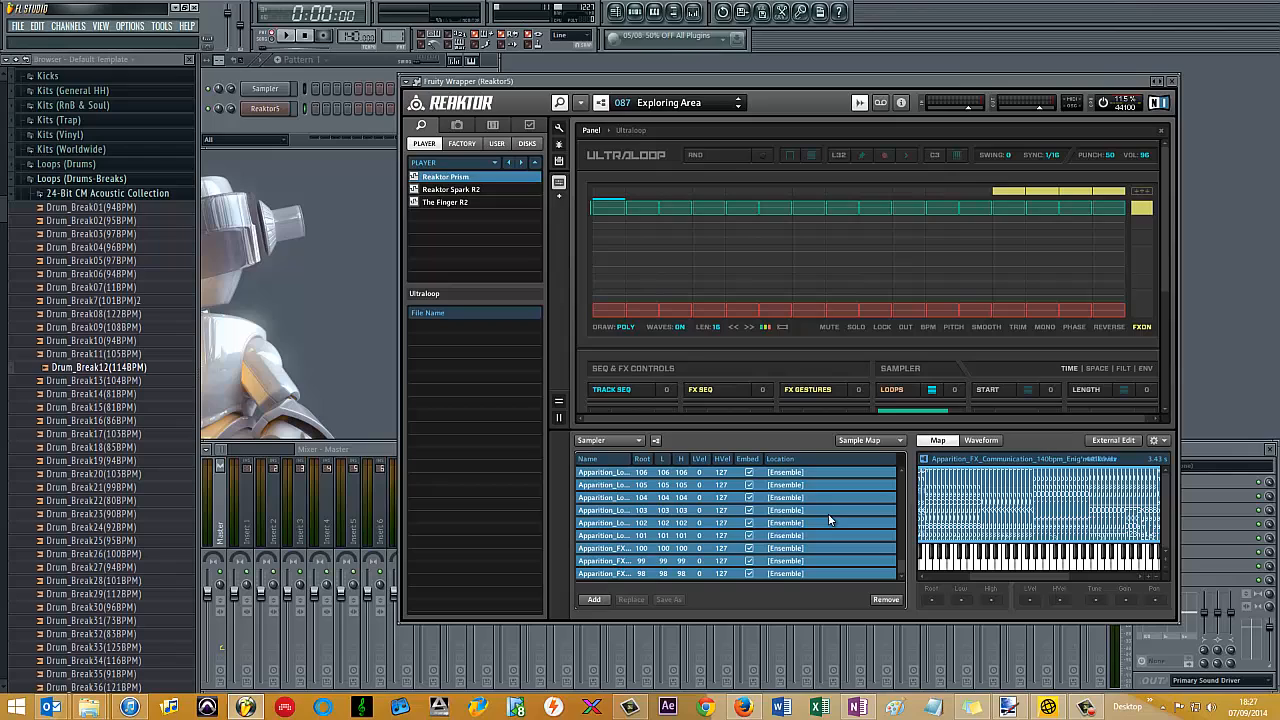
left_click(886, 599)
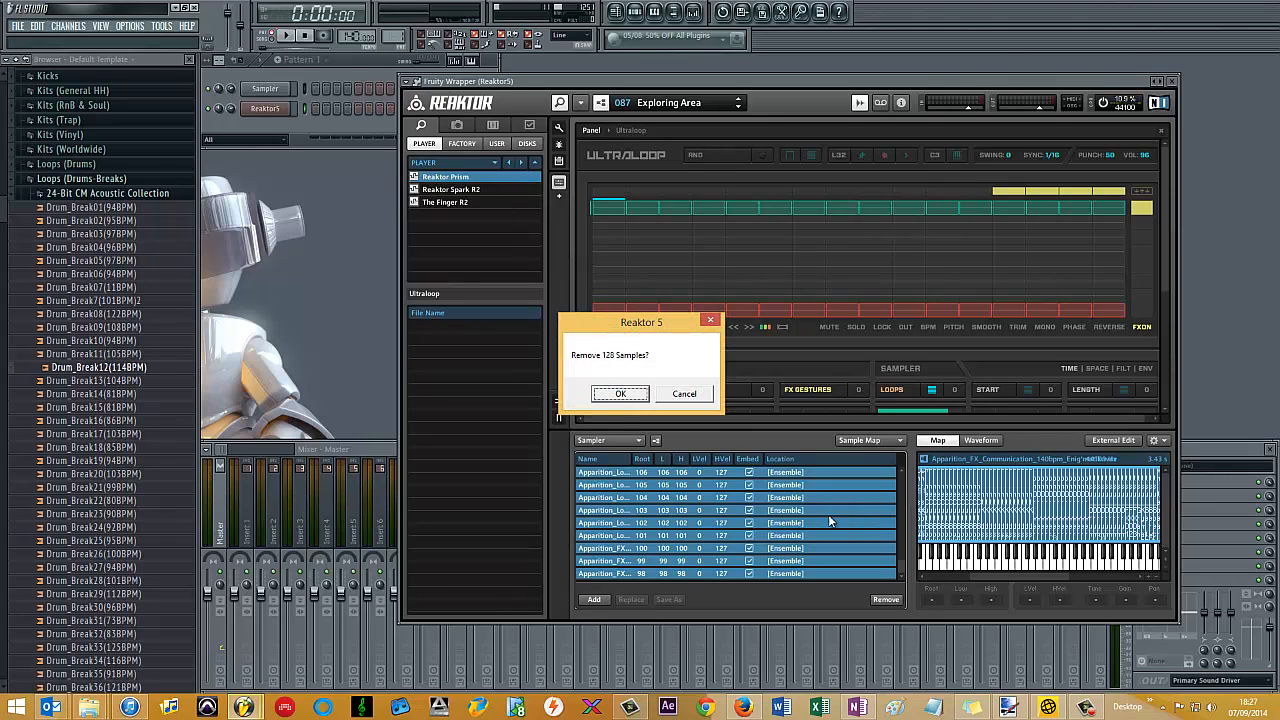
left_click(620, 393)
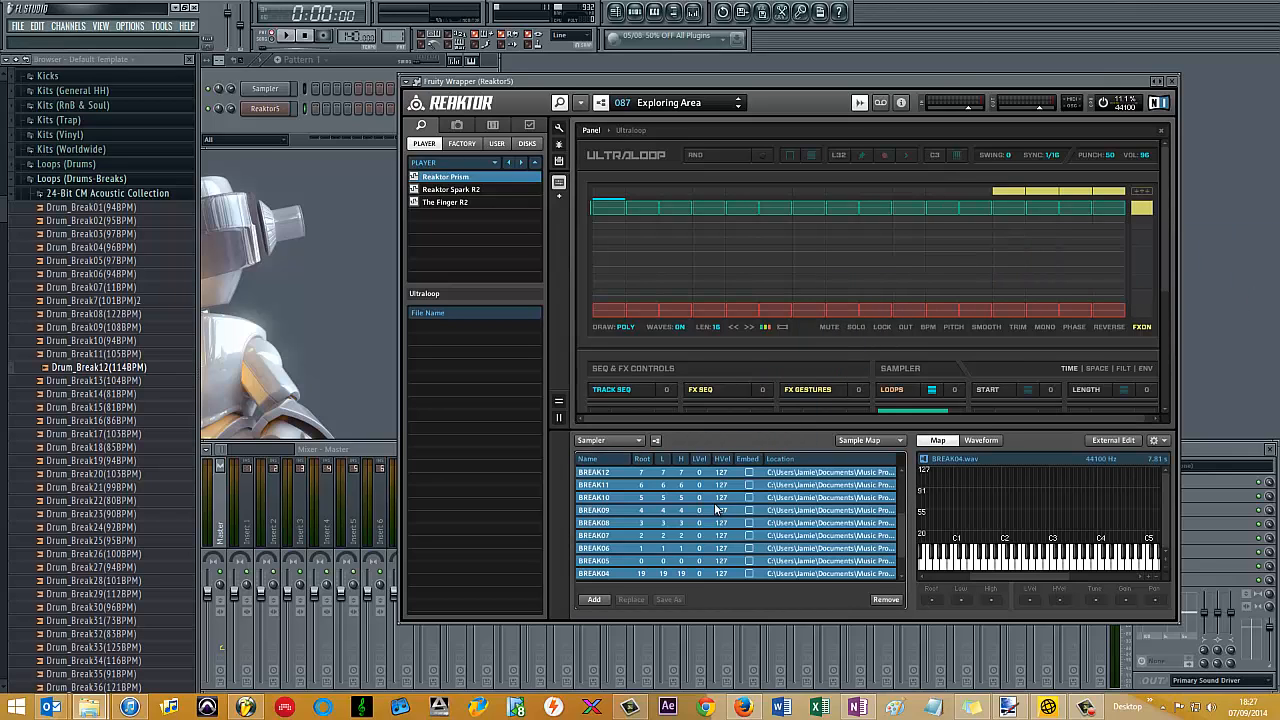
mouse_move(903, 527)
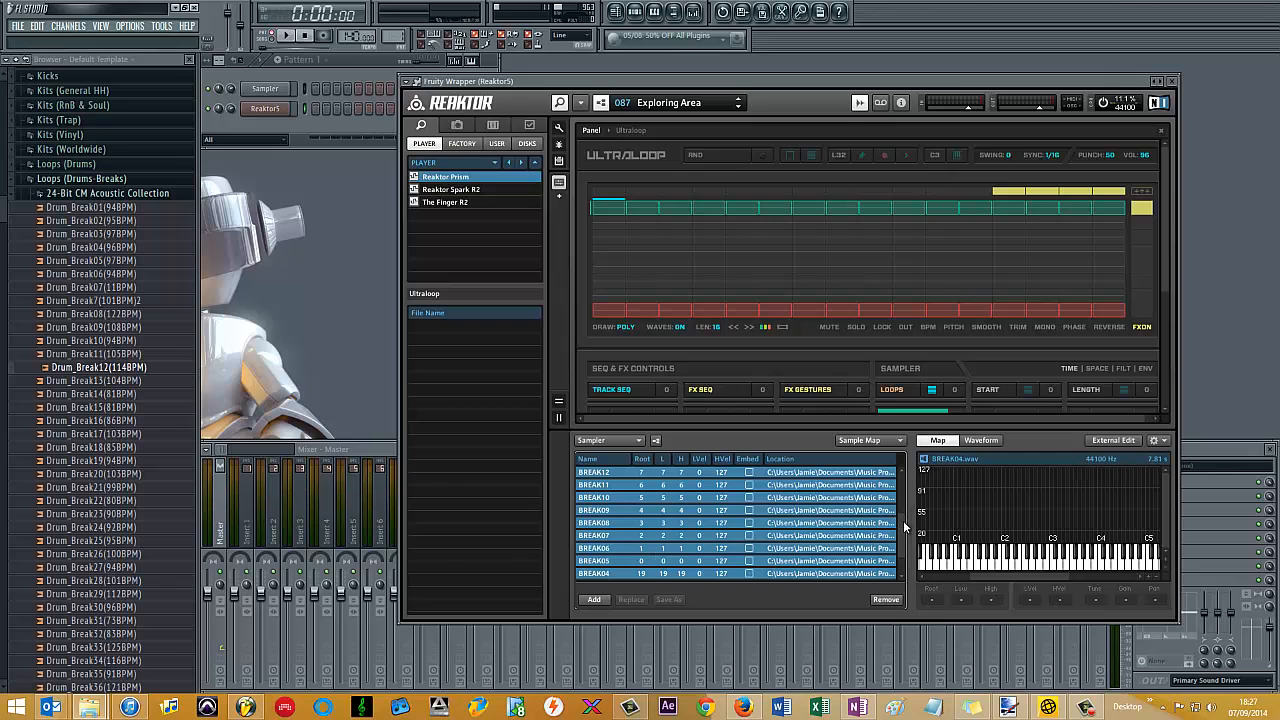
Scroll the browser to reach the BREAK wav loops for mapping
scroll("down", 3)
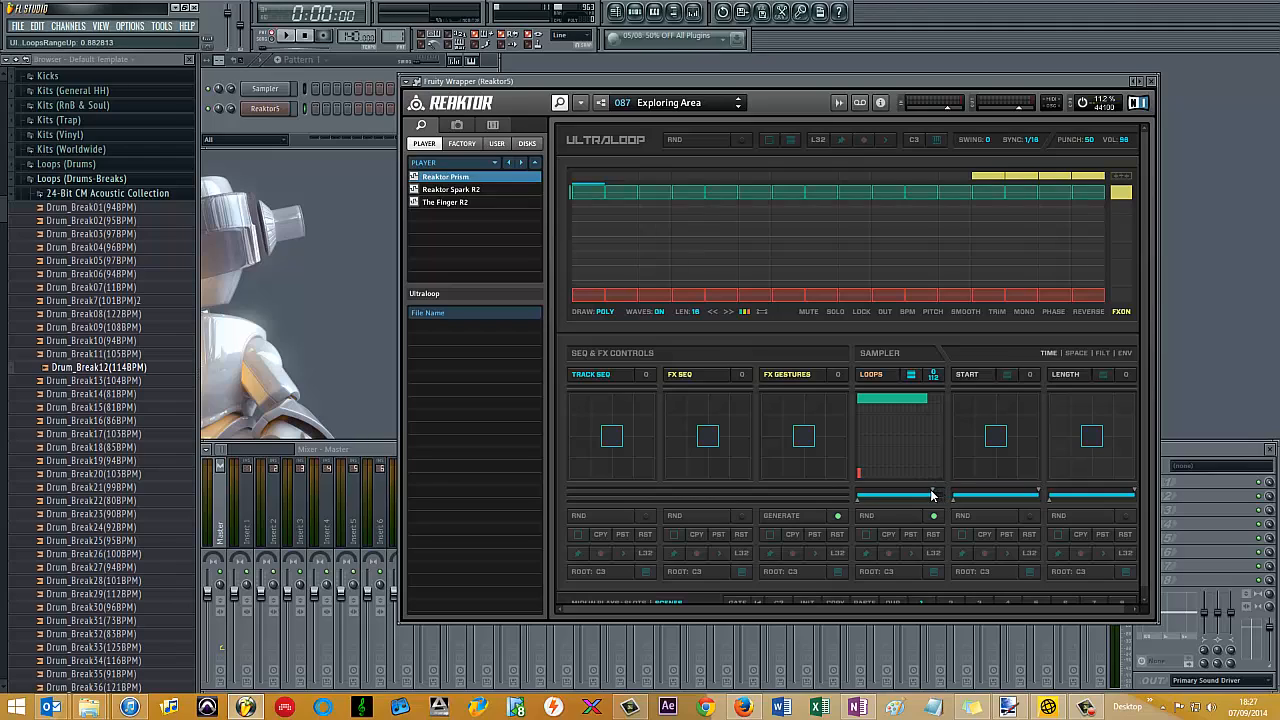
Drag the loops range slider down to about 0.16, covering only the 20 breaks
left_click_drag(935, 495, 878, 495)
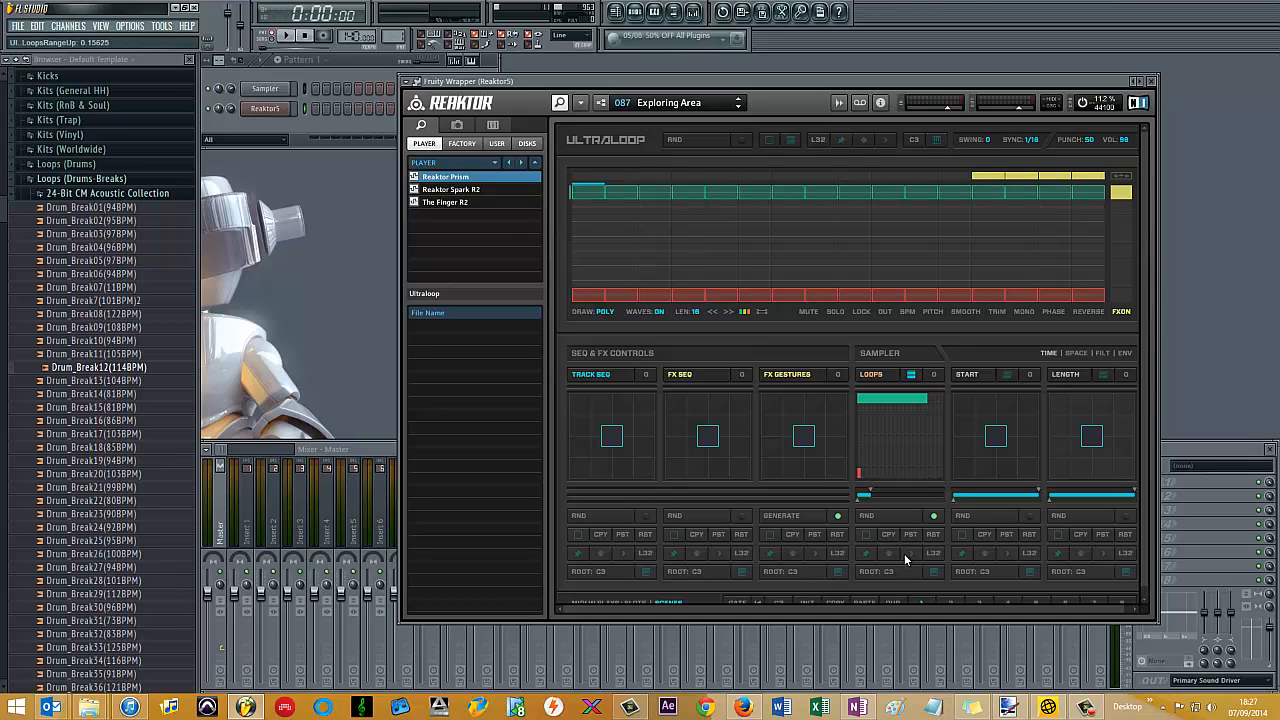
mouse_move(906, 580)
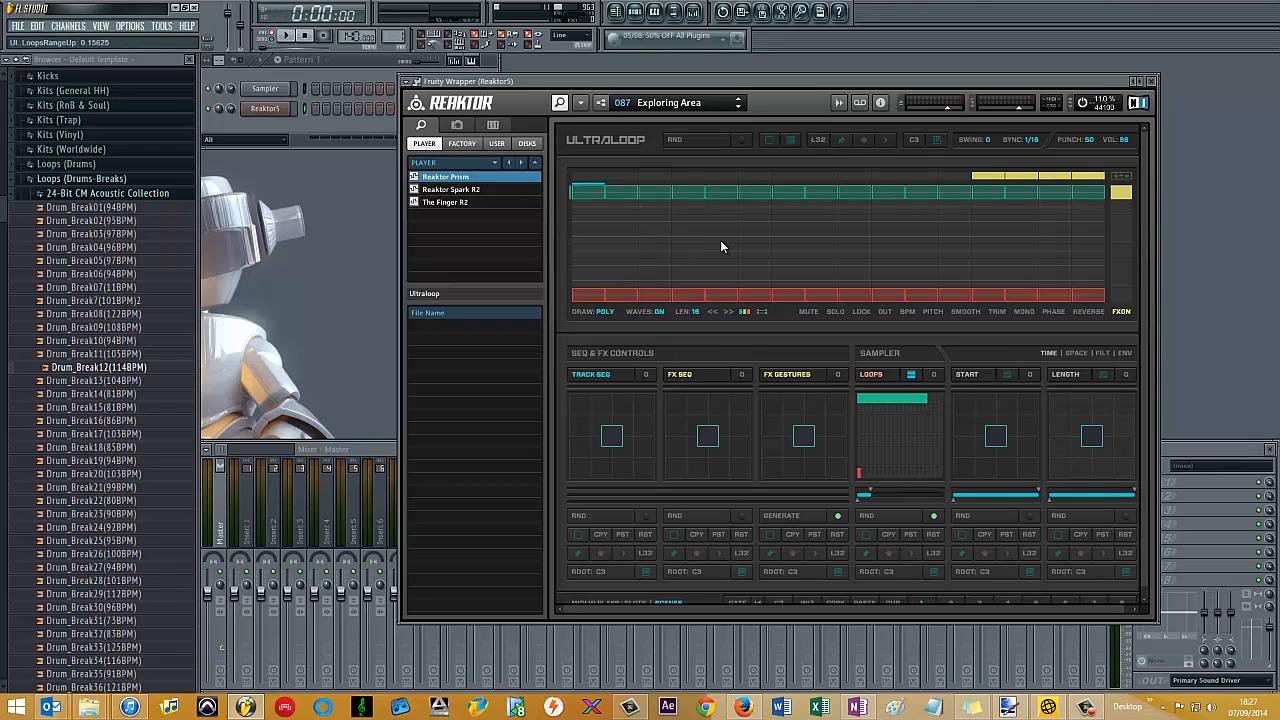
mouse_move(728, 183)
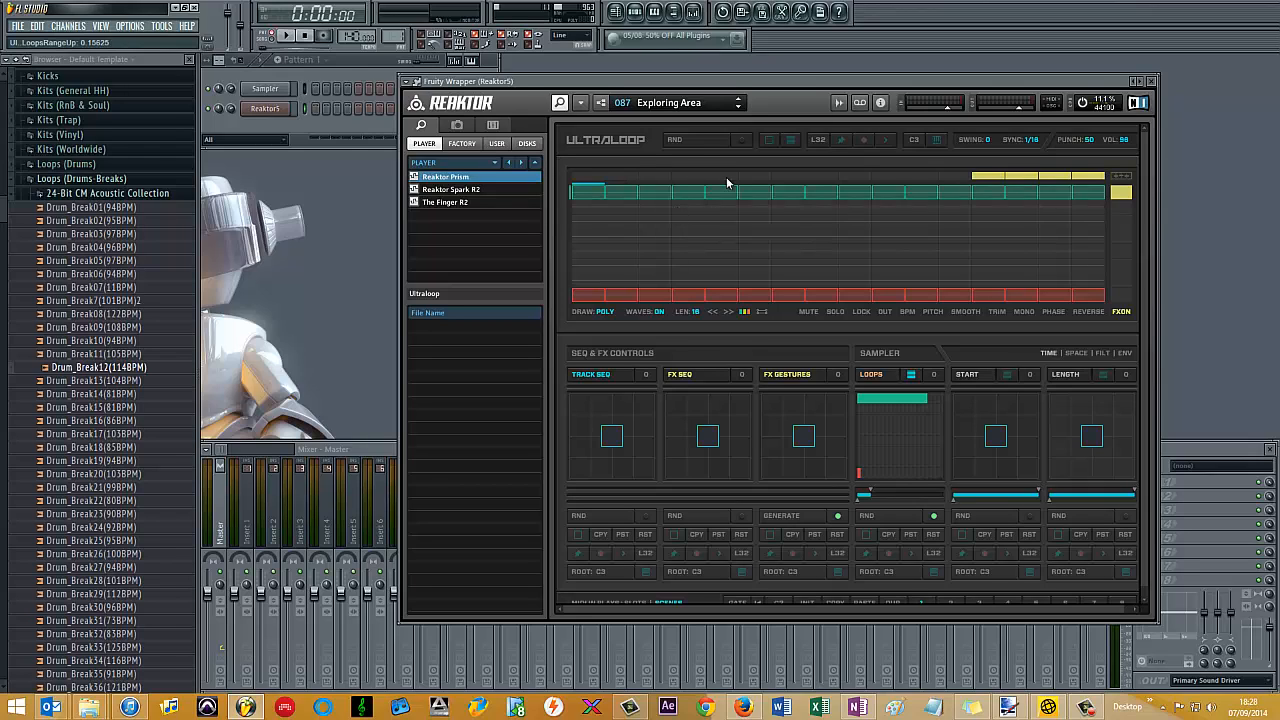